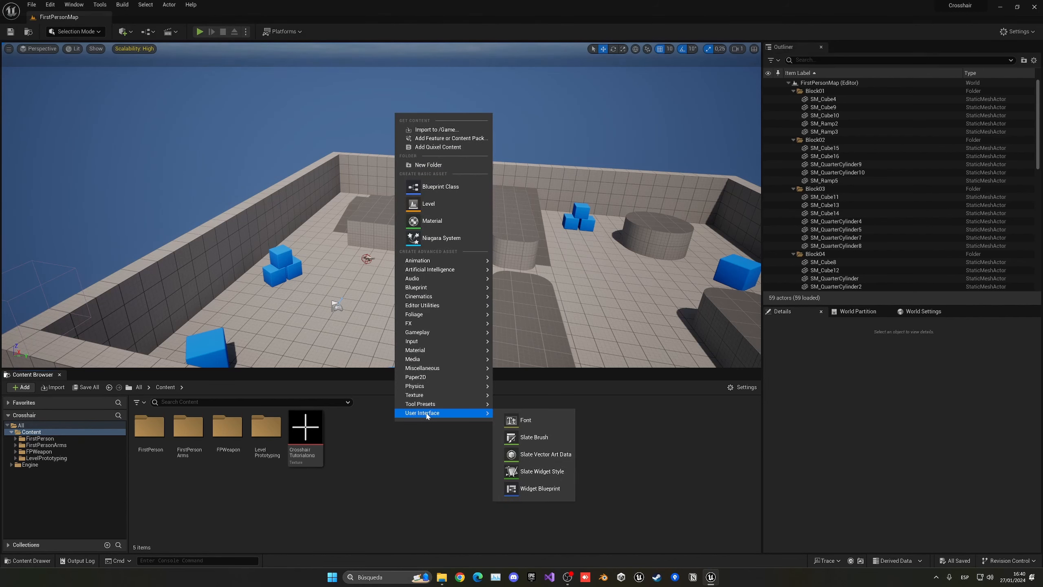
{"action": "mouse_move", "coordinate": [534, 471]}
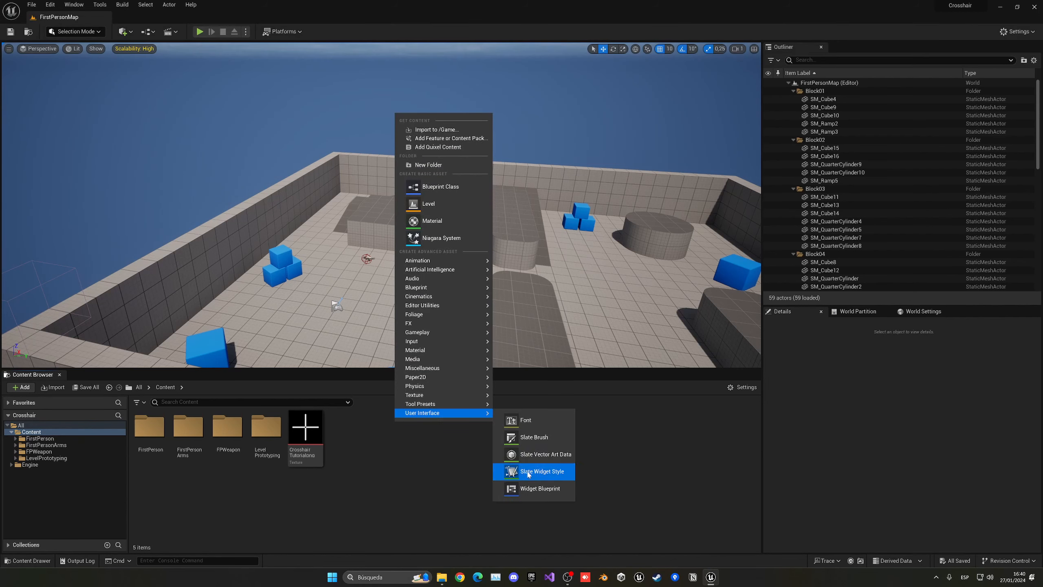
- Create a new User Widget blueprint named WB_Crosshair in the Content folder
{"action": "left_click", "coordinate": [540, 489]}
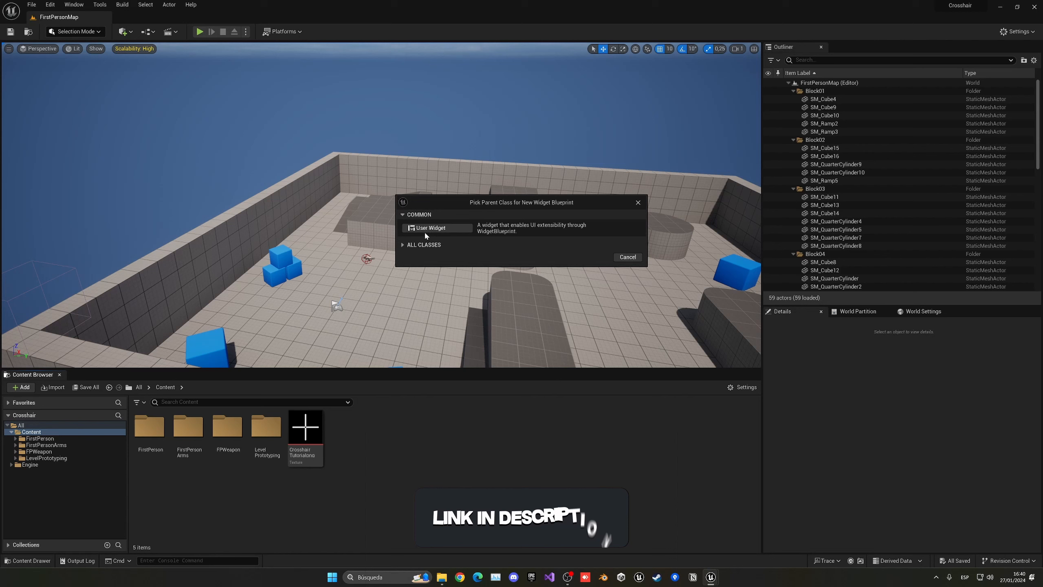
{"action": "left_click", "coordinate": [431, 227]}
{"action": "type", "text": "WB_Crosshair"}
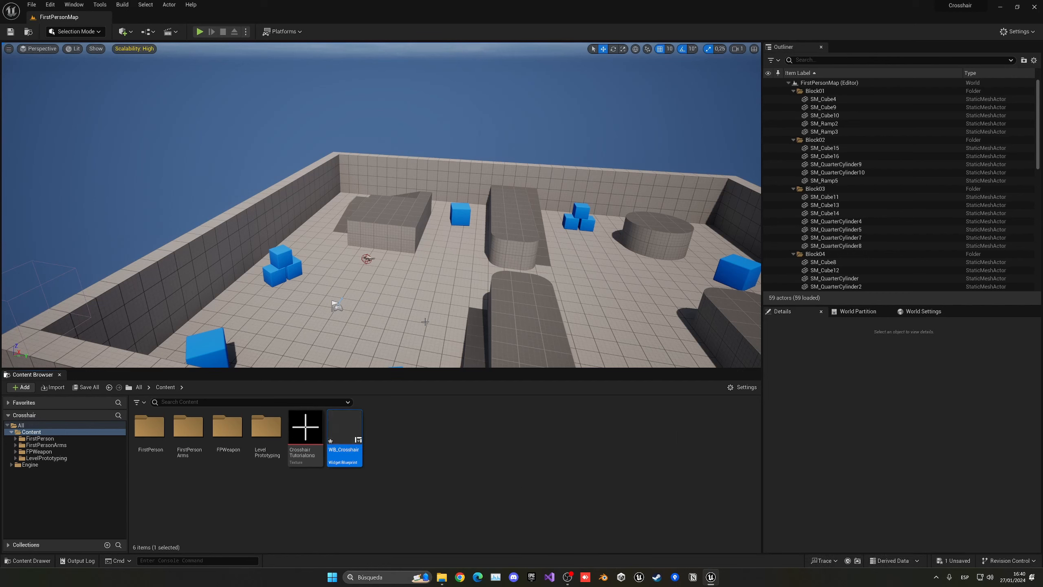
{"action": "mouse_move", "coordinate": [390, 455]}
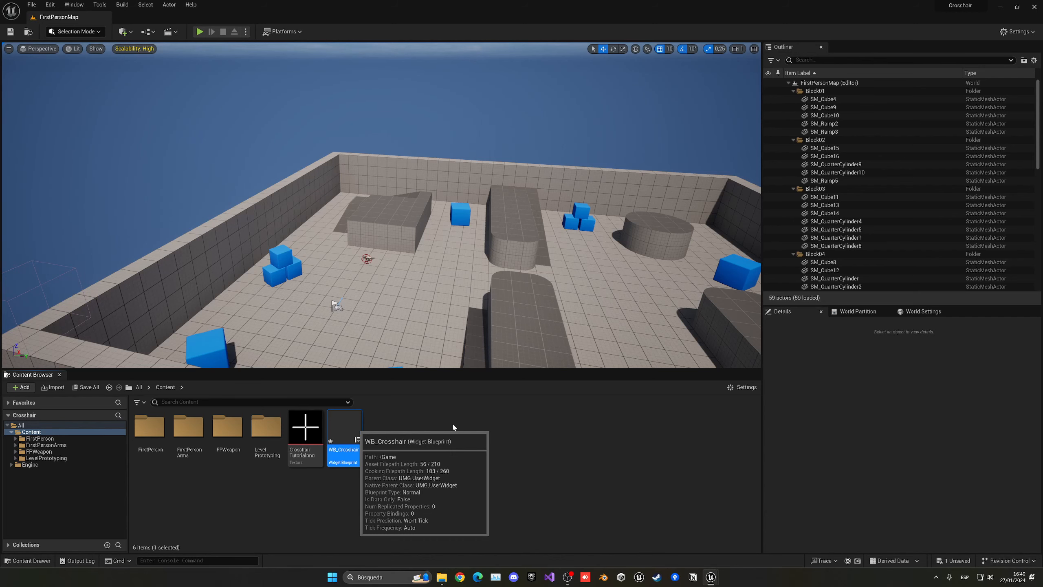
- Open WB_Crosshair in the docked widget designer and add a Canvas Panel as its root
{"action": "double_click", "coordinate": [343, 433]}
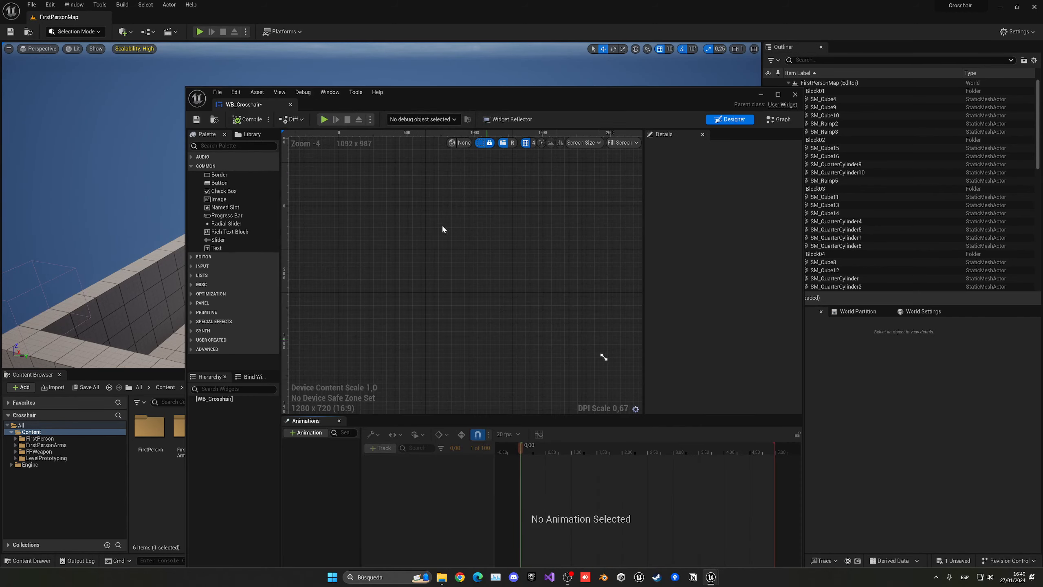
{"action": "left_click", "coordinate": [775, 93]}
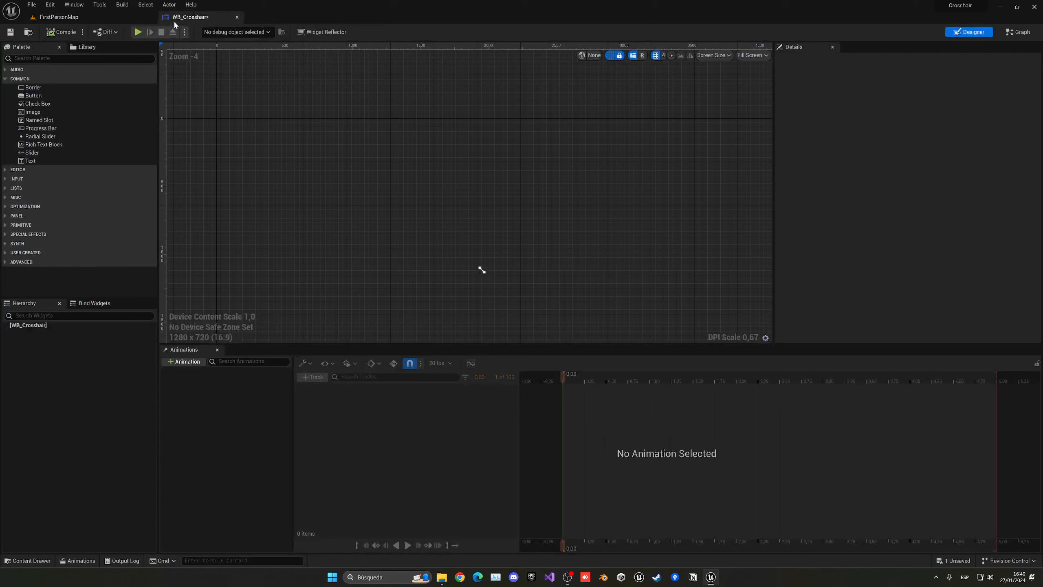
{"action": "left_click", "coordinate": [80, 59]}
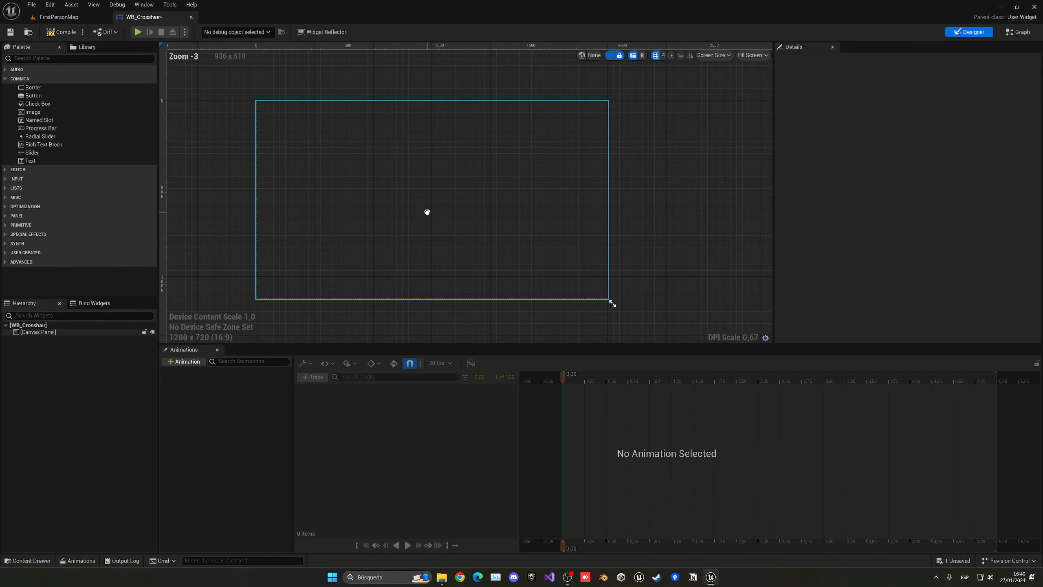
{"action": "mouse_move", "coordinate": [428, 216]}
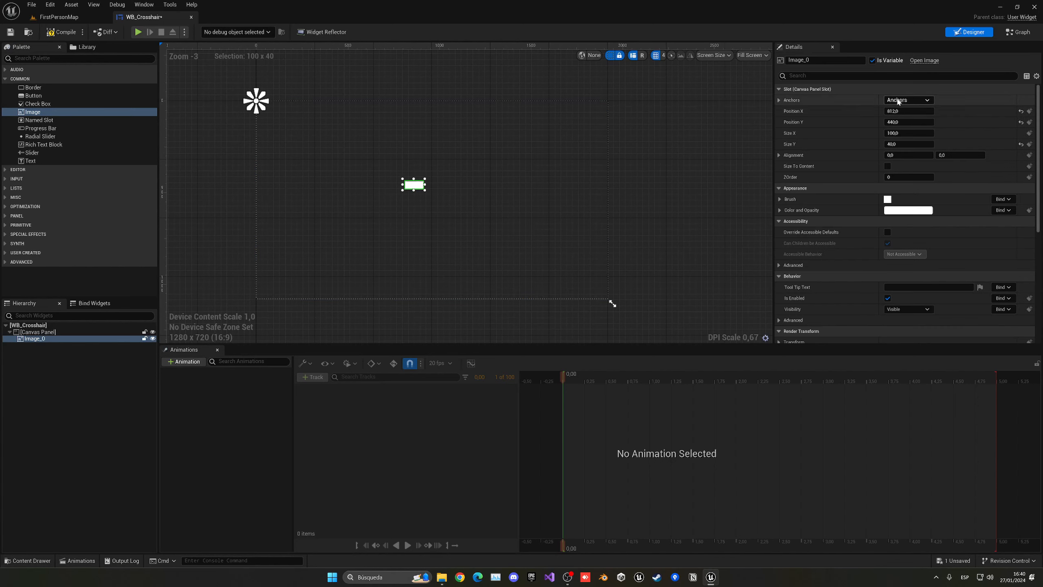
- Anchor the image to the canvas centre and give it a 50 by 50 size
{"action": "left_click", "coordinate": [930, 99]}
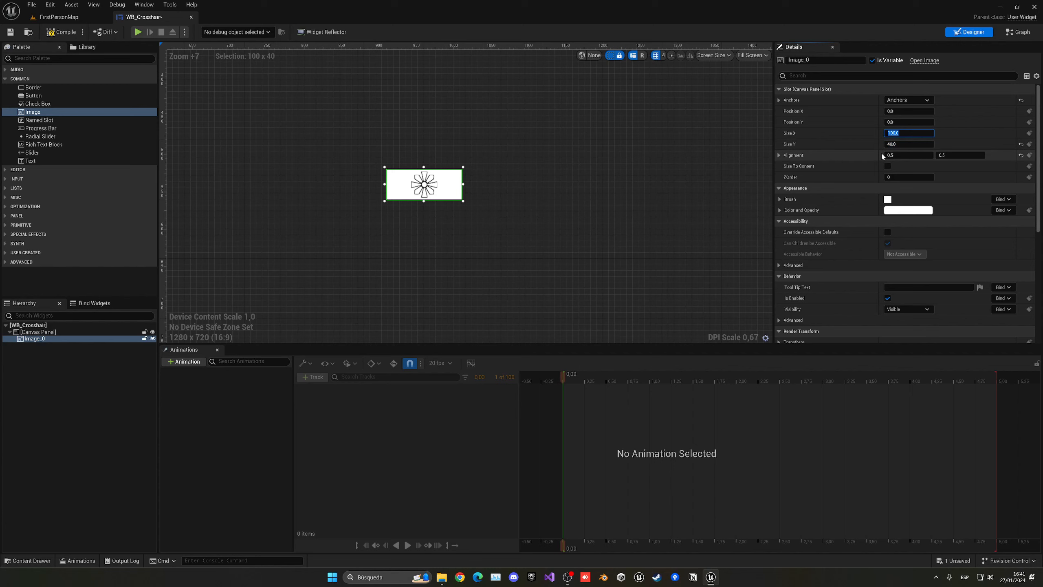
{"action": "type", "text": "50"}
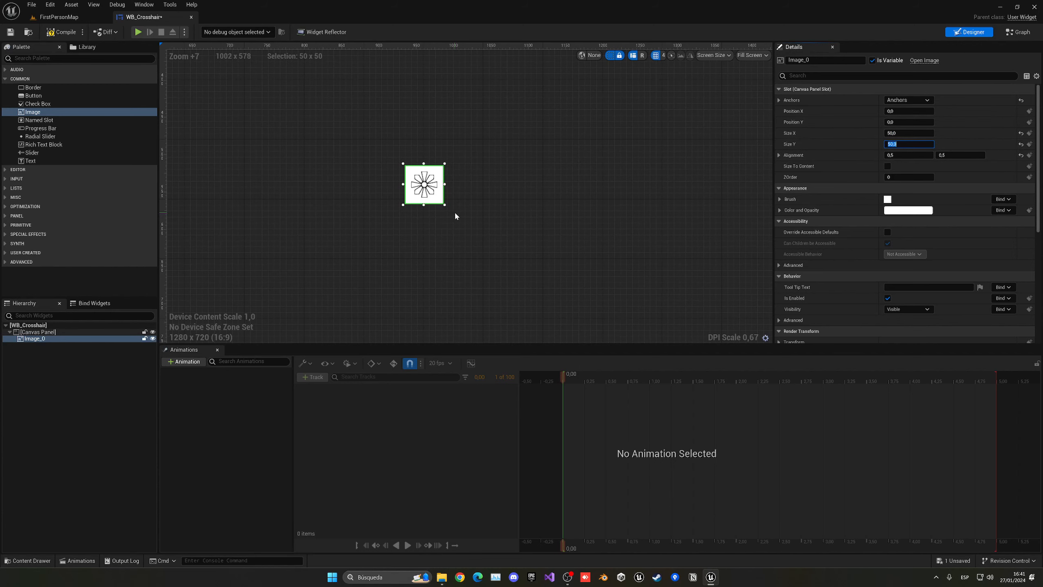
{"action": "scroll", "scroll_direction": "down", "scroll_amount": 3}
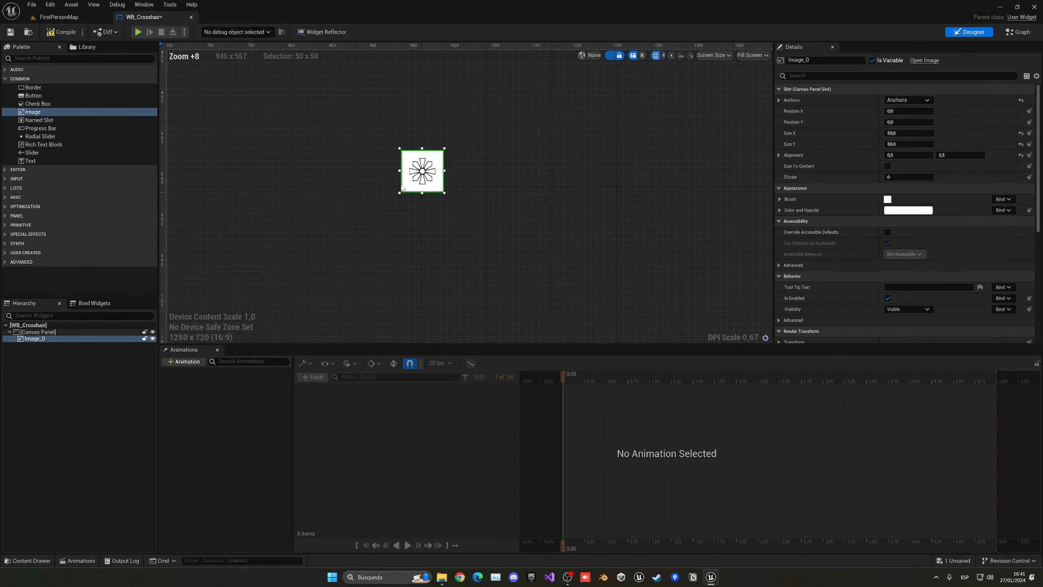
{"action": "scroll", "scroll_direction": "down", "scroll_amount": 3}
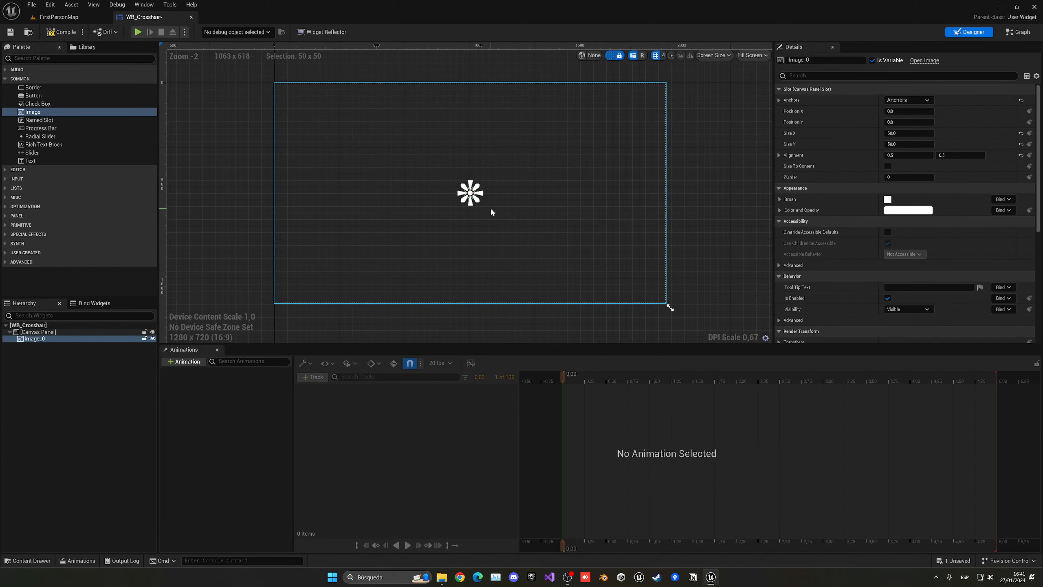
- Rename Image_0 to 'Crosshair Image' and search the brush image assets for 'cros'
{"action": "double_click", "coordinate": [38, 339]}
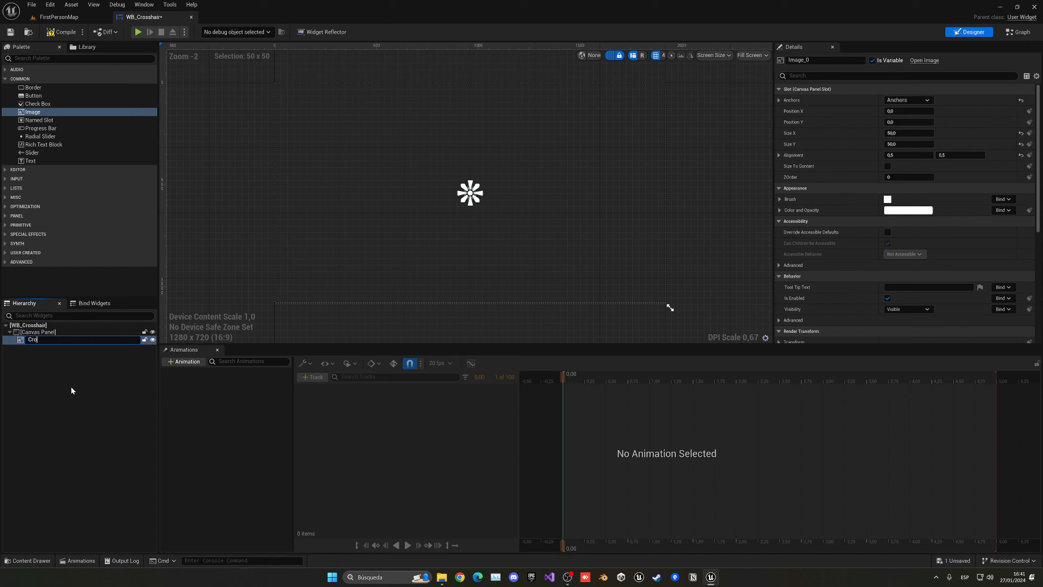
{"action": "type", "text": "Crosshair Image"}
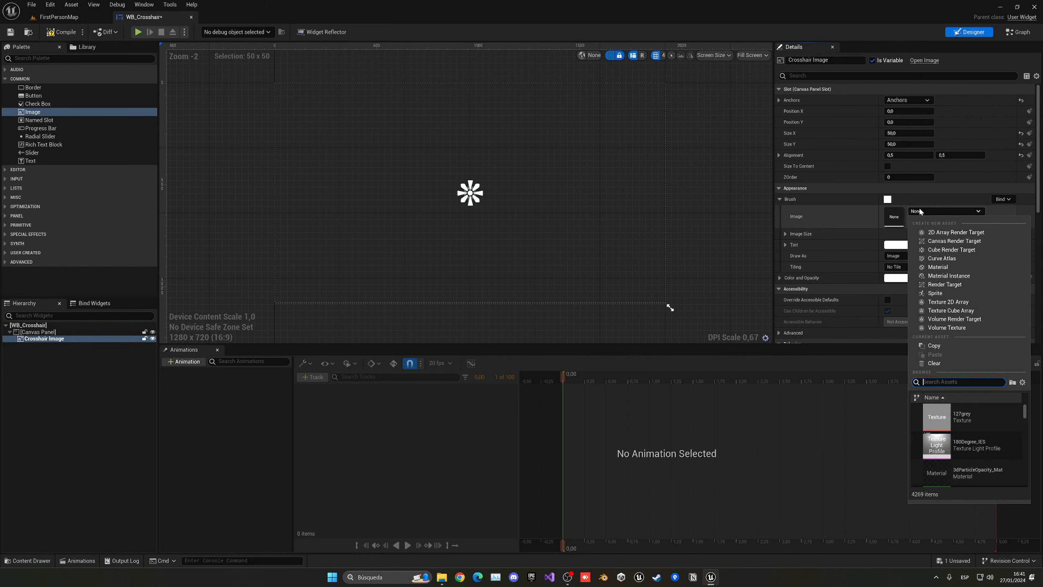
{"action": "left_click", "coordinate": [861, 225]}
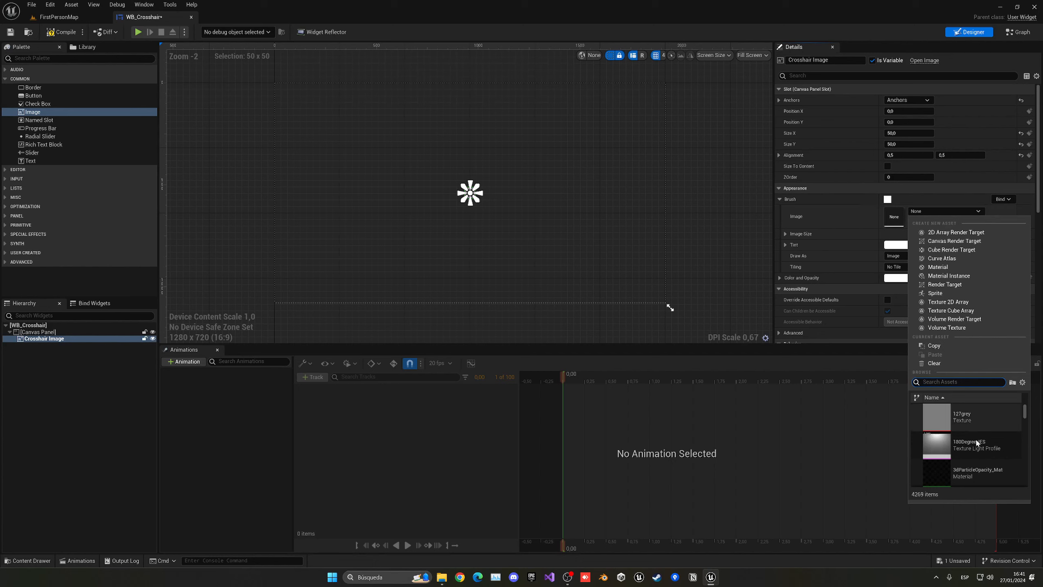
{"action": "type", "text": "cros"}
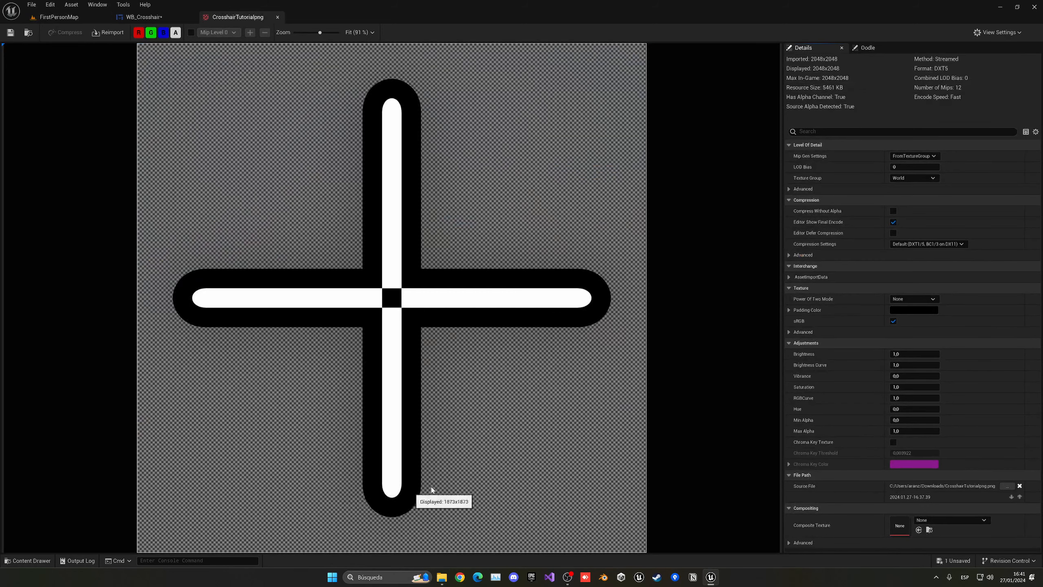
{"action": "mouse_move", "coordinate": [477, 215]}
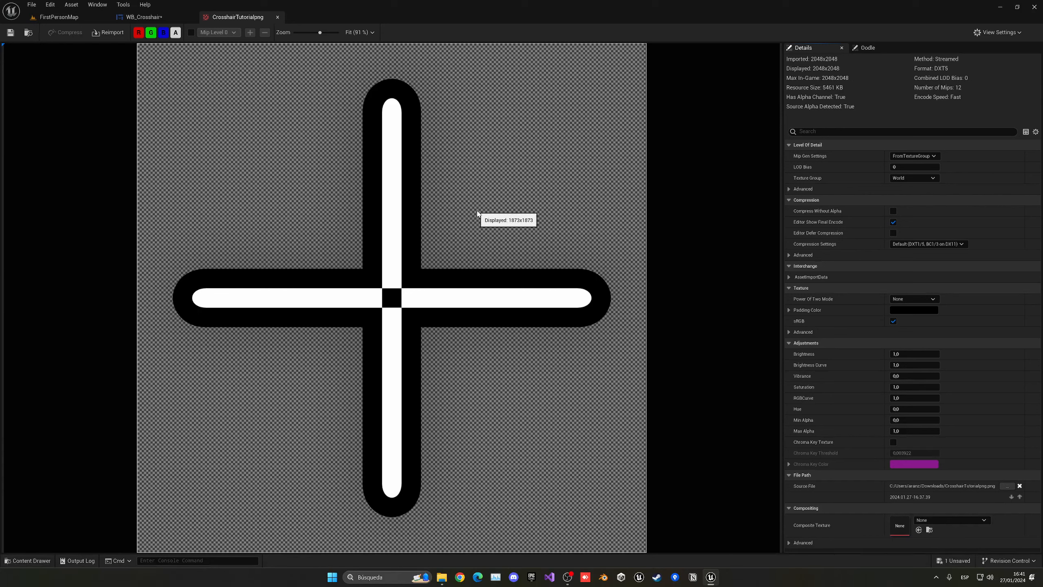
{"action": "mouse_move", "coordinate": [245, 27]}
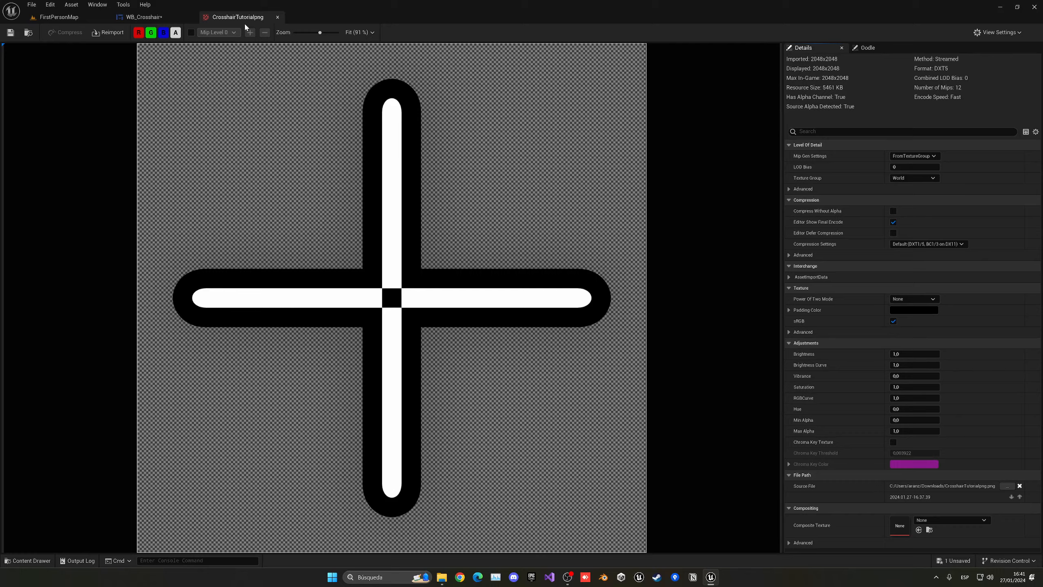
- Close the CrosshairTutorial texture preview to return to the widget designer
{"action": "left_click", "coordinate": [141, 16]}
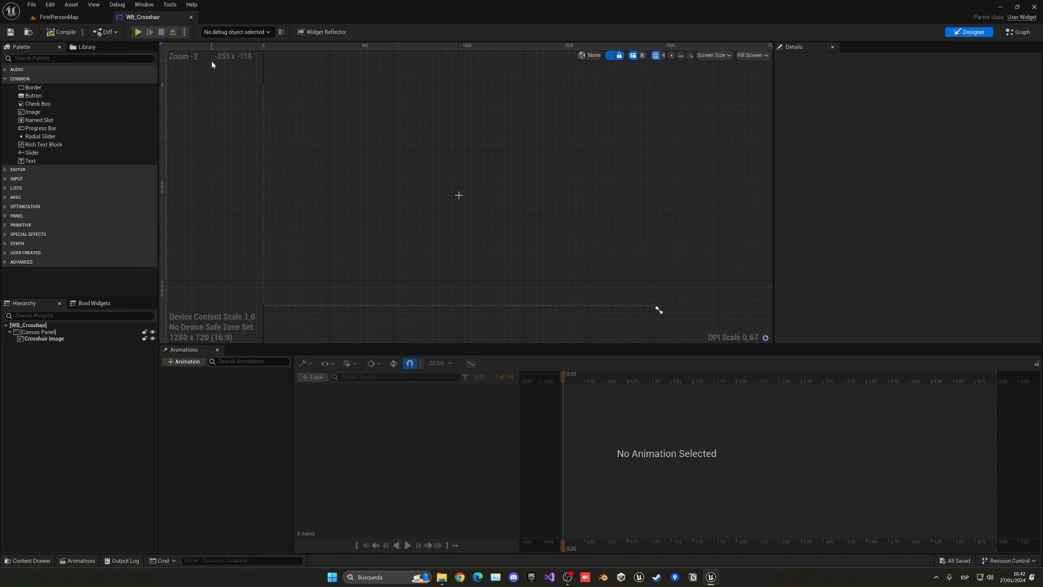
- Open BP_FirstPersonCharacter from Content/FirstPerson/Blueprints via the FirstPersonMap tab
{"action": "left_click", "coordinate": [60, 16]}
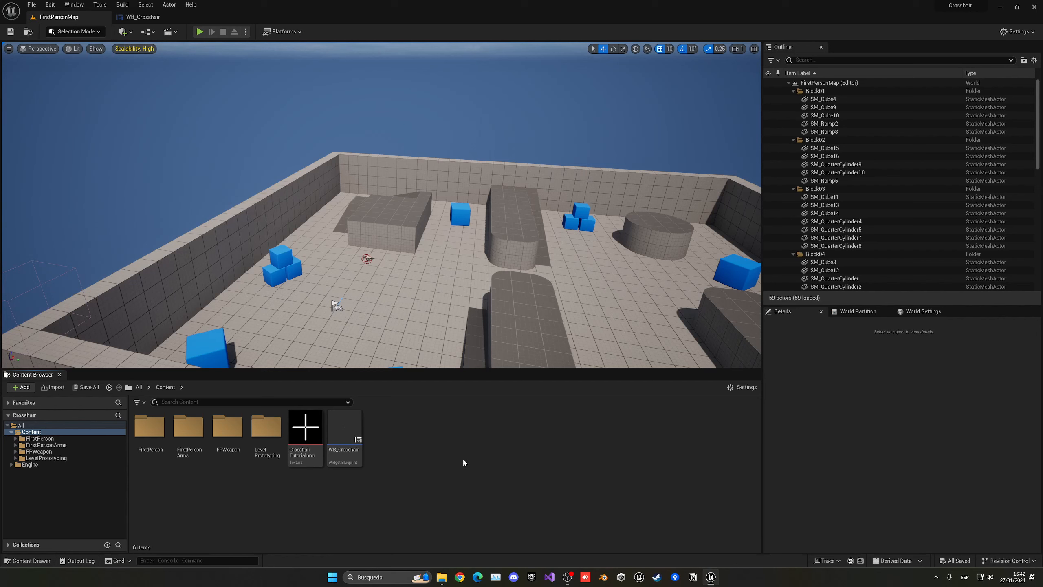
{"action": "left_click", "coordinate": [150, 426]}
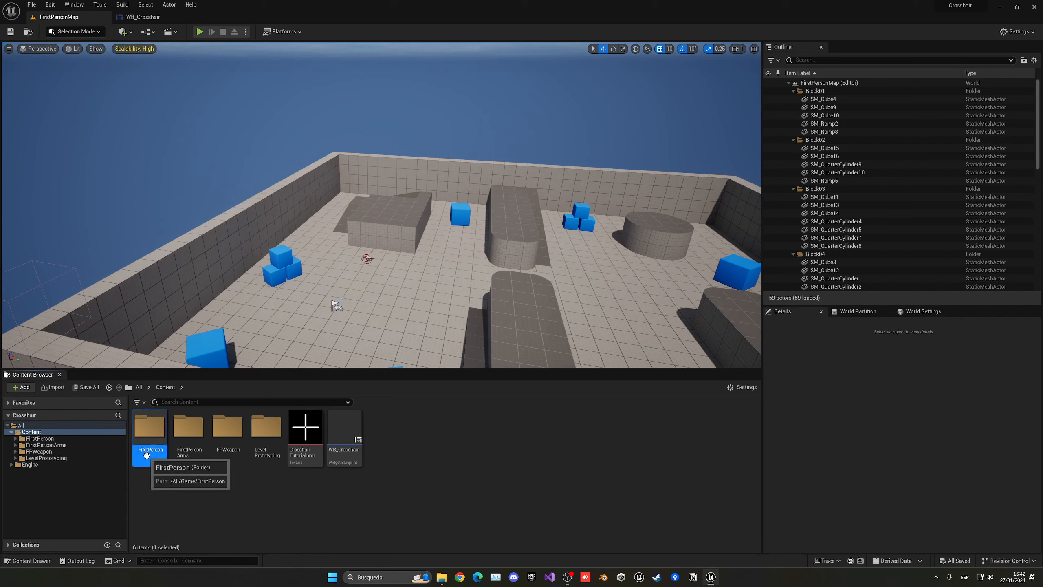
{"action": "double_click", "coordinate": [150, 429]}
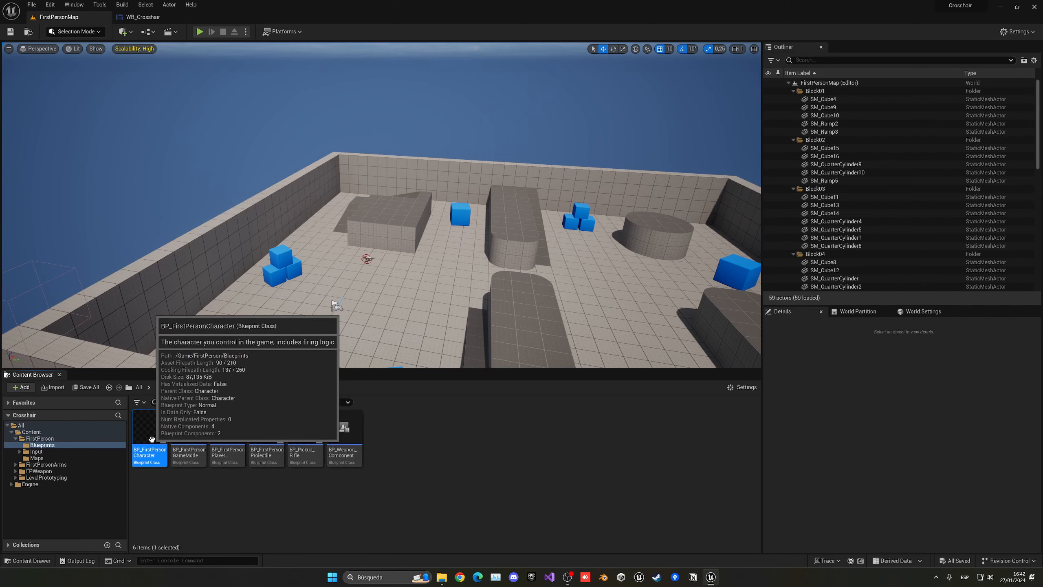
{"action": "double_click", "coordinate": [149, 438]}
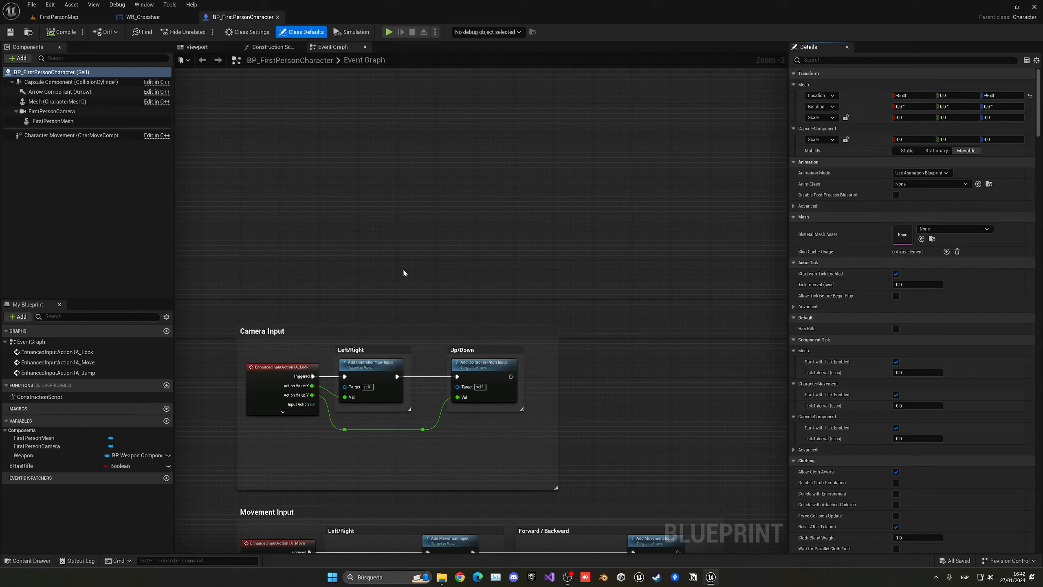
- On BeginPlay, Create Widget of class WB_Crosshair and Add to Viewport so the crosshair shows in play
{"action": "right_click", "coordinate": [404, 273]}
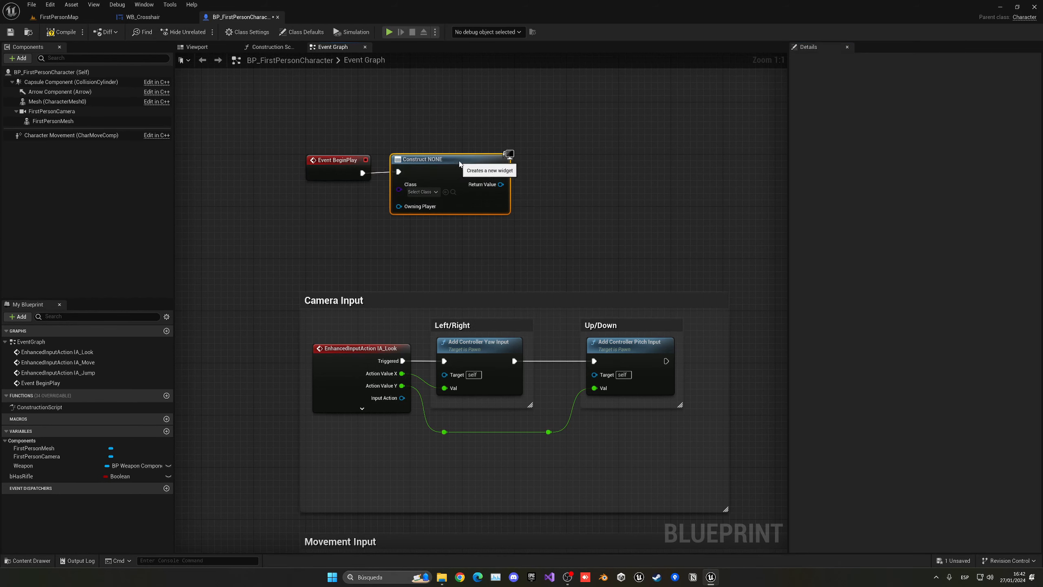
{"action": "left_click", "coordinate": [420, 192]}
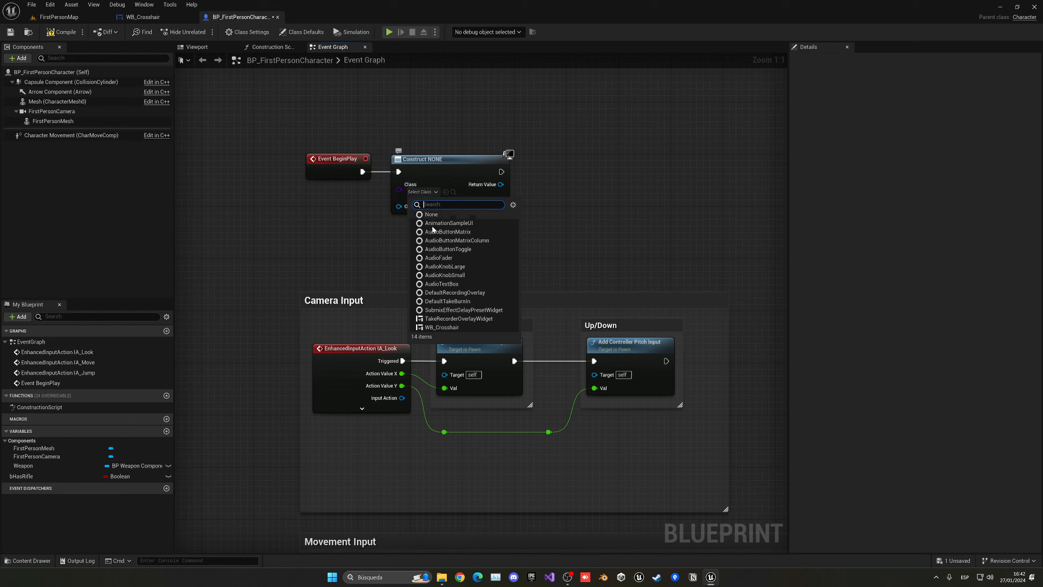
{"action": "left_click", "coordinate": [440, 327]}
{"action": "type", "text": "add to"}
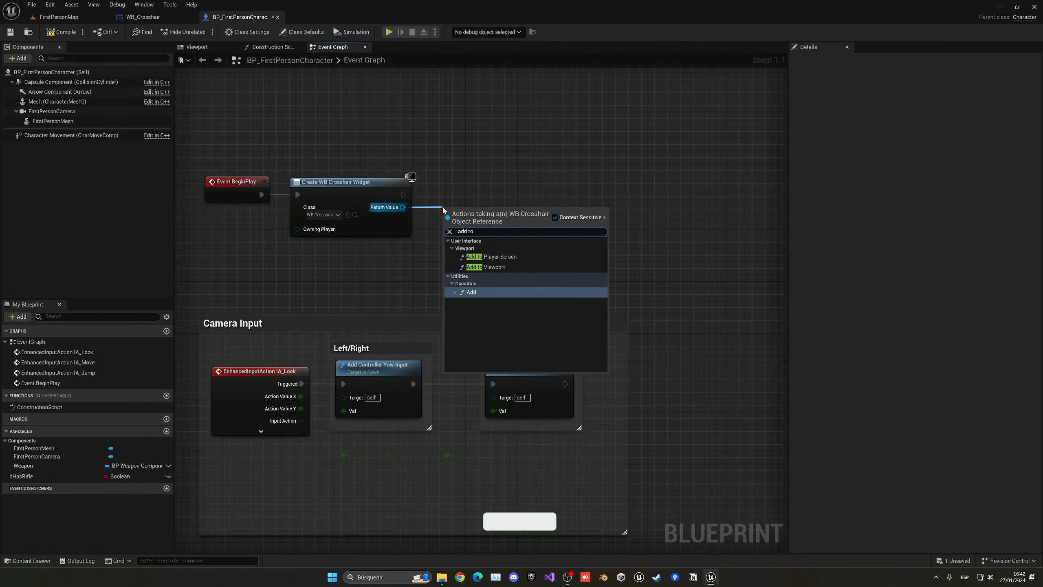
{"action": "left_click", "coordinate": [496, 266]}
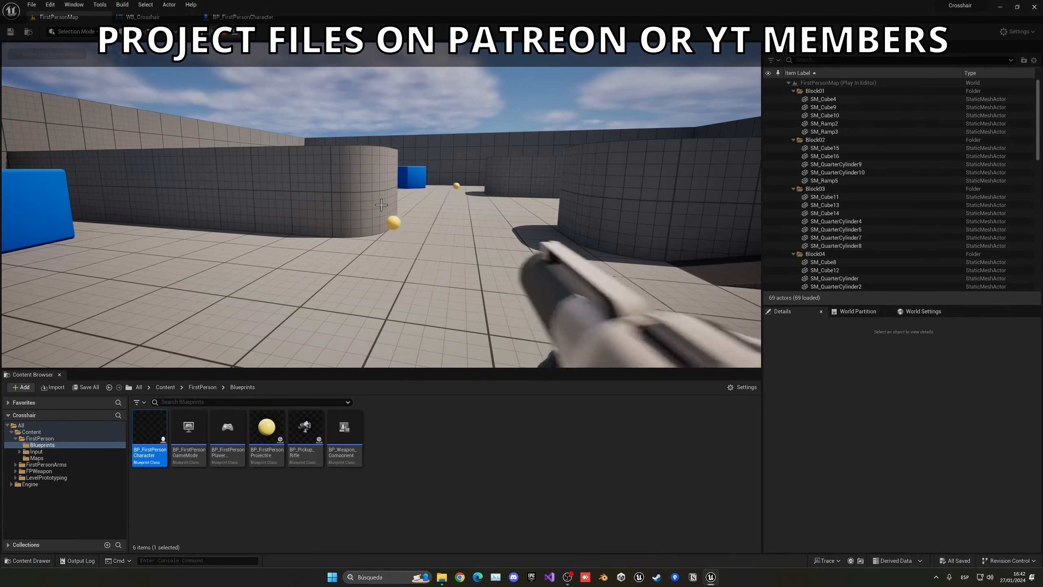
{"action": "left_click", "coordinate": [142, 16]}
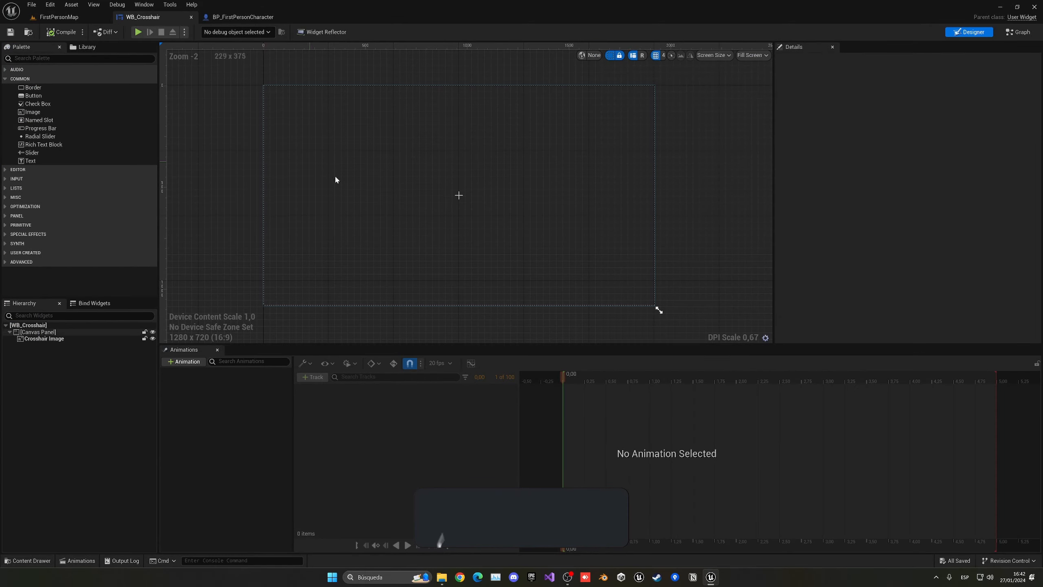